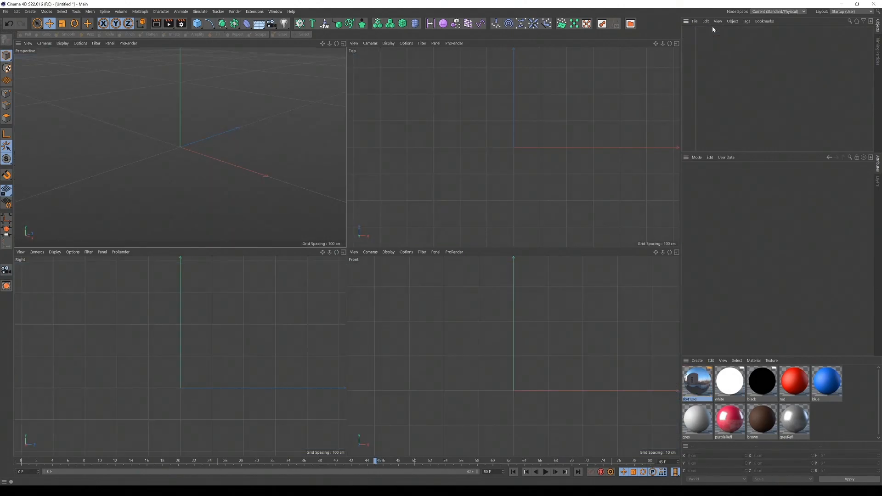
Step: Add a Floor object from the environment group and a Cube primitive
left_click(259, 23)
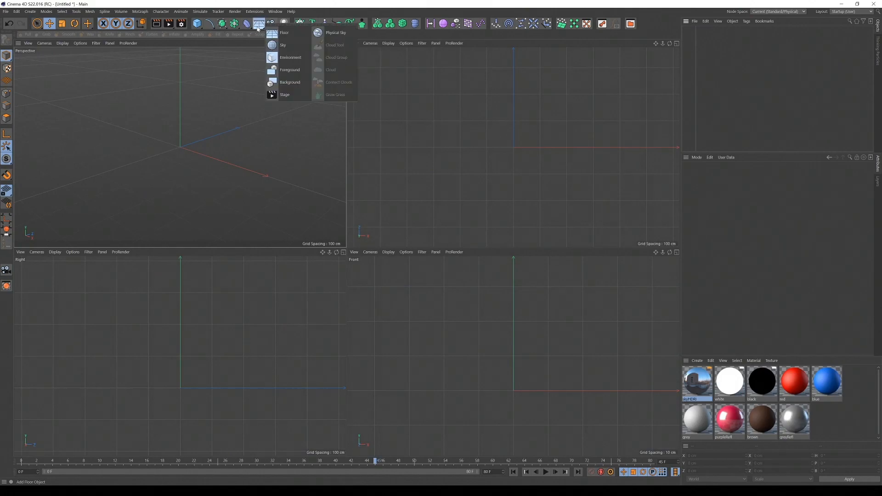
left_click(285, 33)
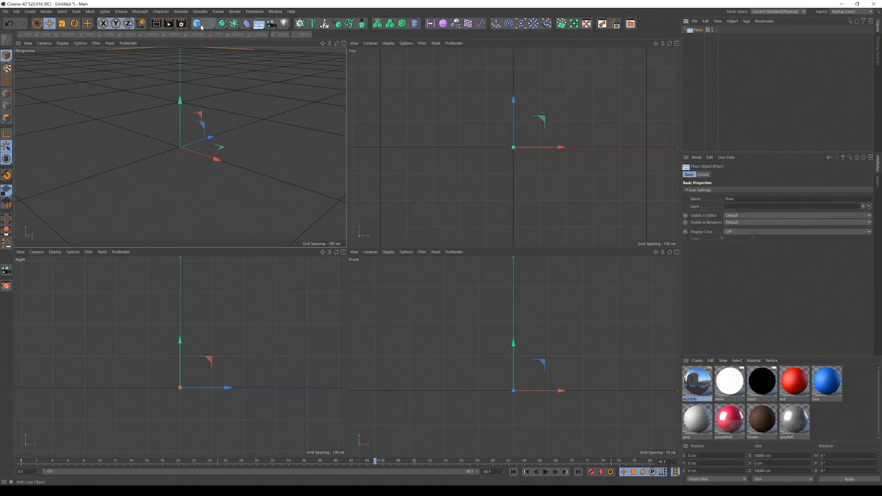
left_click(197, 23)
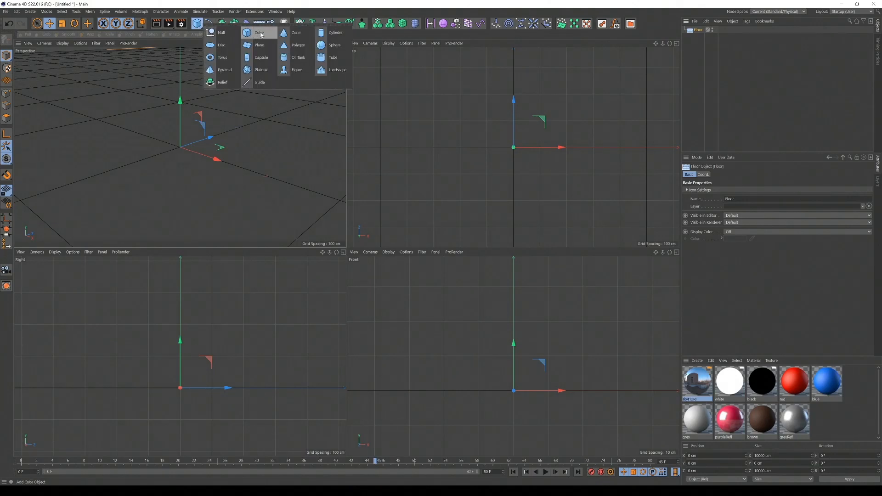
left_click(259, 32)
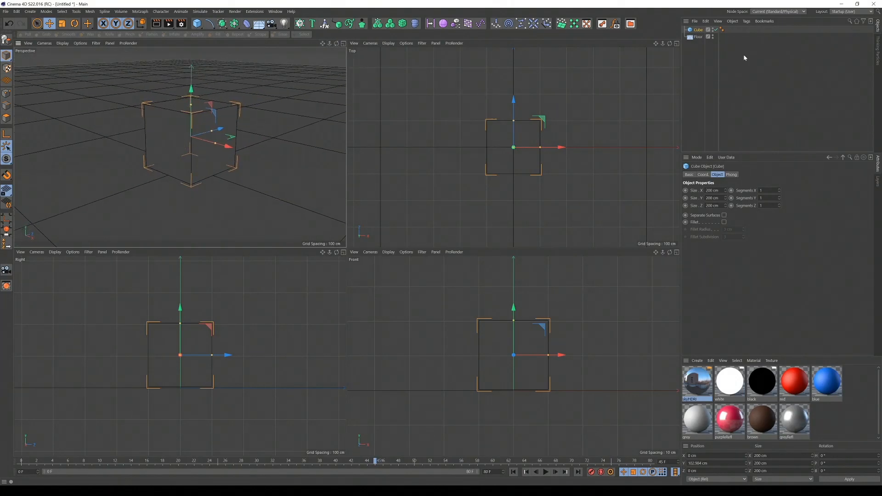
mouse_move(697, 37)
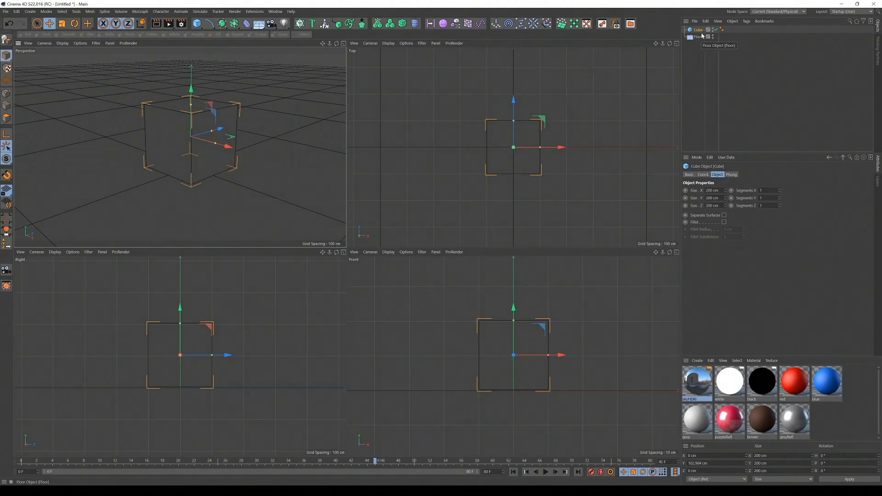
mouse_move(694, 49)
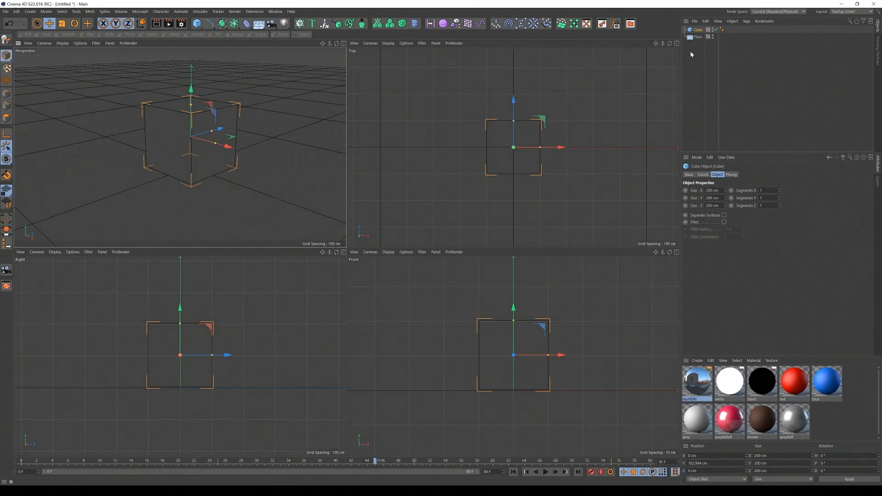
Step: Give the Floor a Collider Body tag with collision Shape set to Static Mesh
left_click(698, 37)
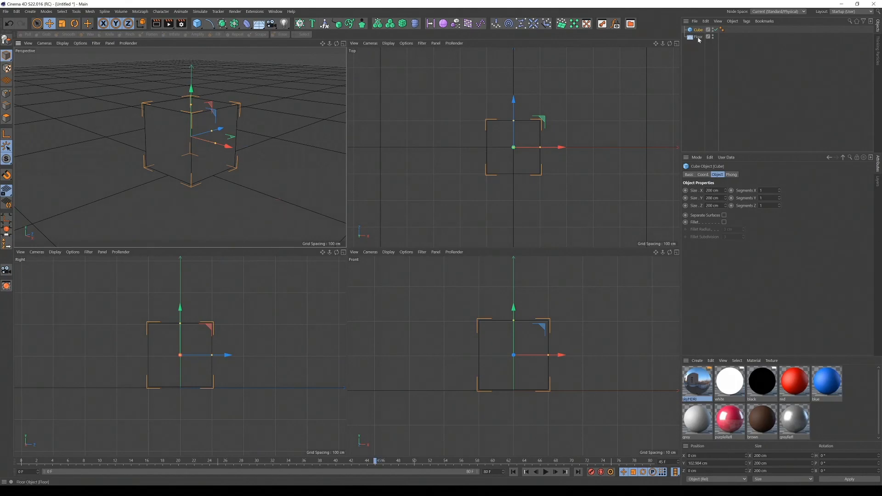
left_click(746, 21)
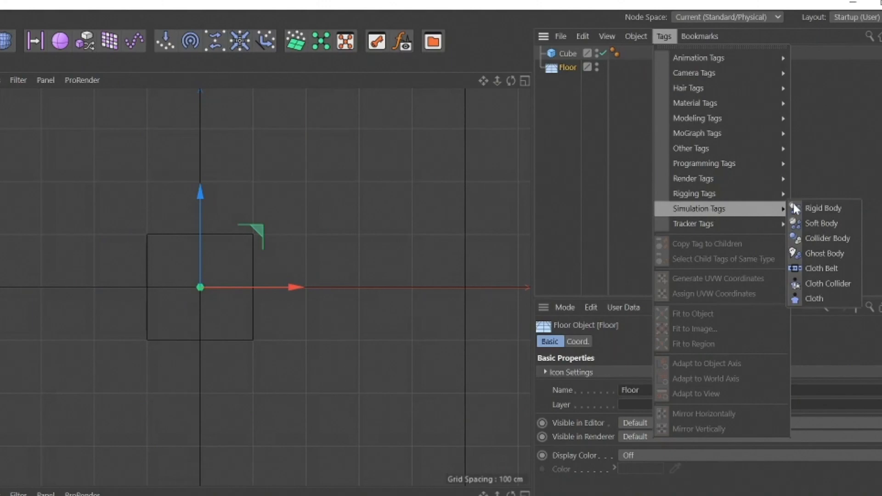
mouse_move(827, 238)
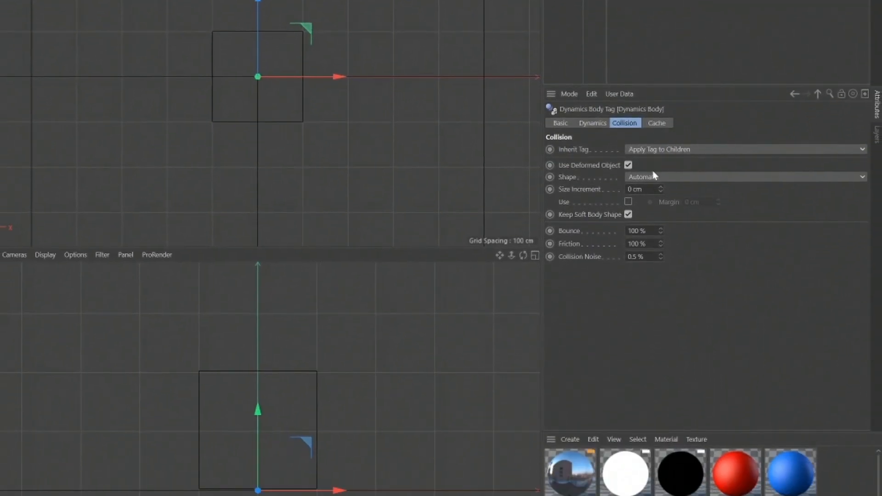
left_click(742, 177)
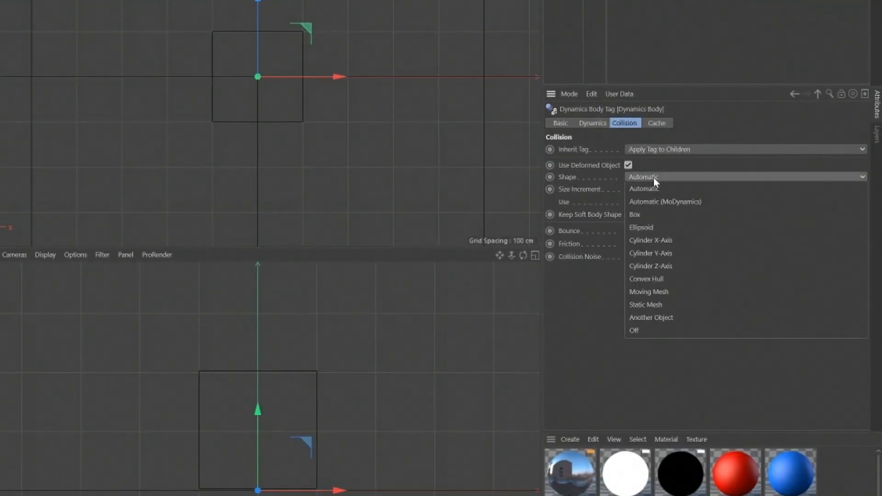
left_click(646, 304)
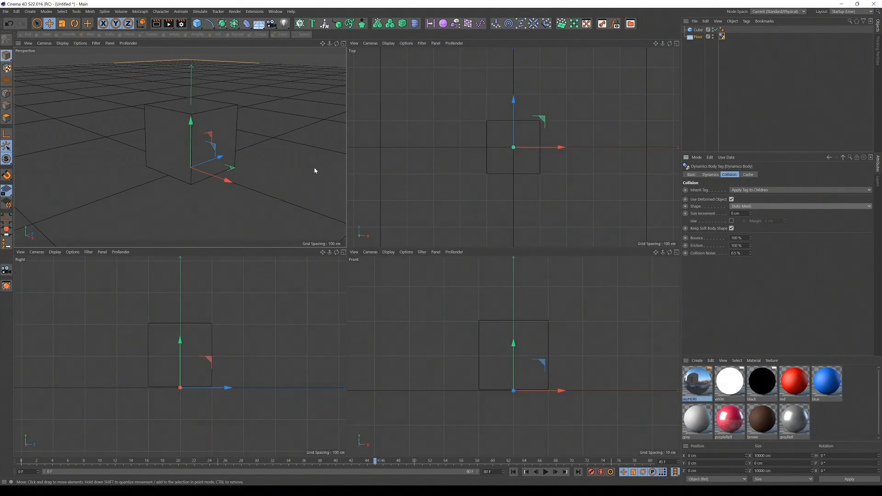
mouse_move(596, 61)
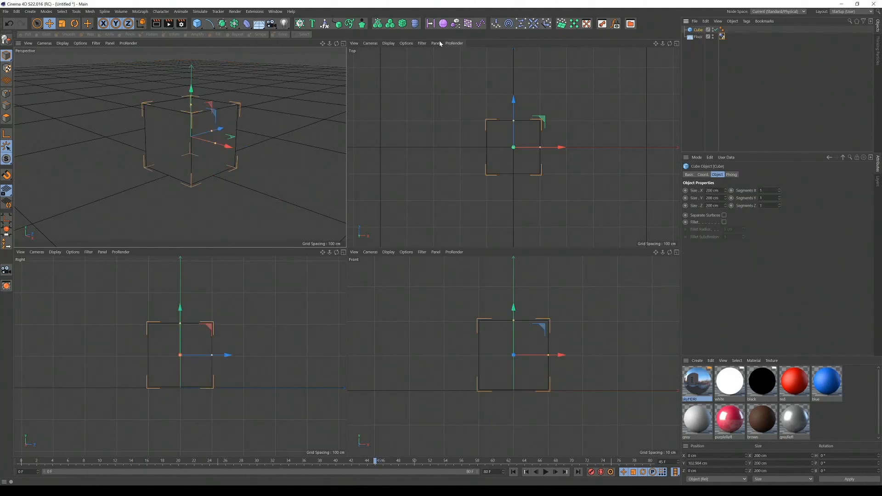
Step: Wrap the Cube in a MoGraph Voronoi Fracture object
left_click(402, 23)
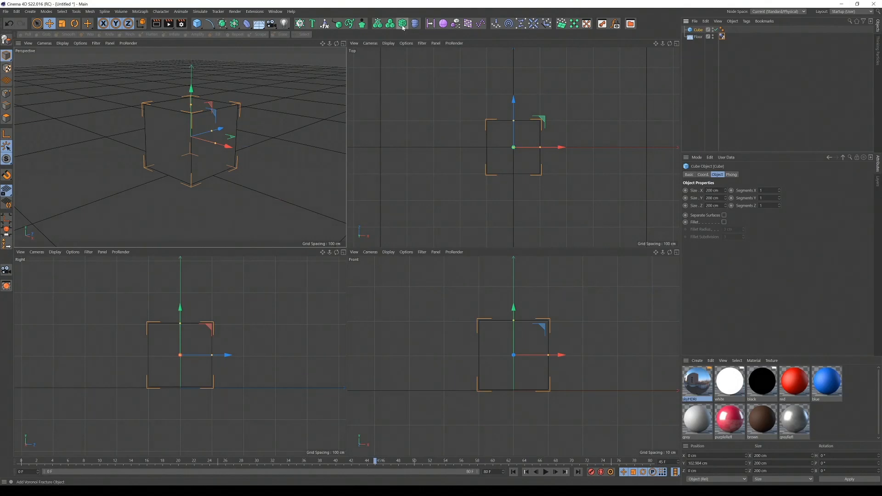
left_click(200, 11)
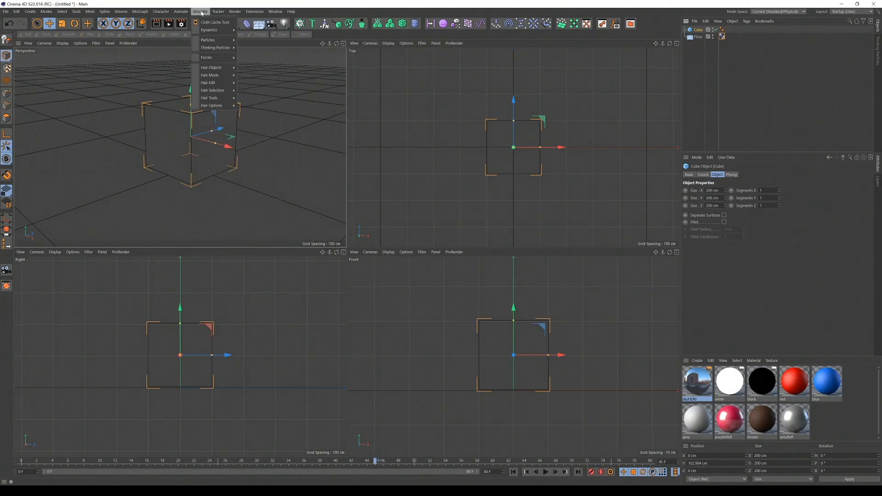
left_click(140, 11)
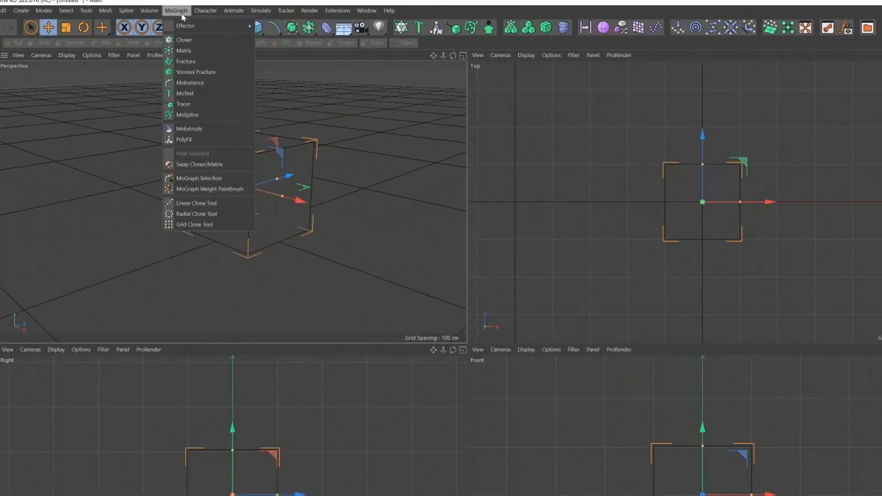
mouse_move(195, 72)
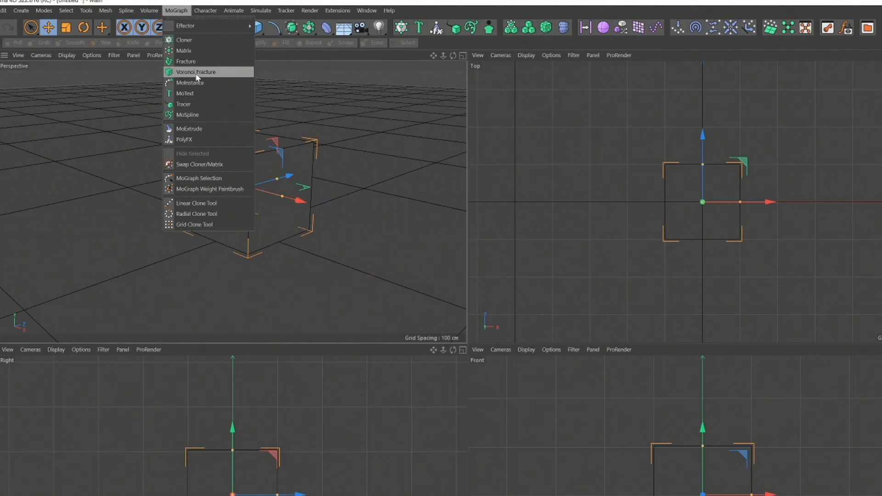
left_click(195, 72)
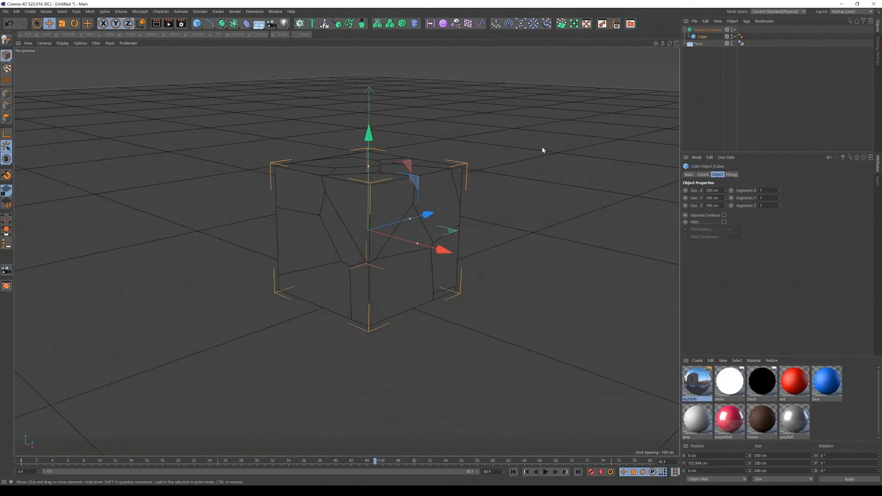
mouse_move(509, 166)
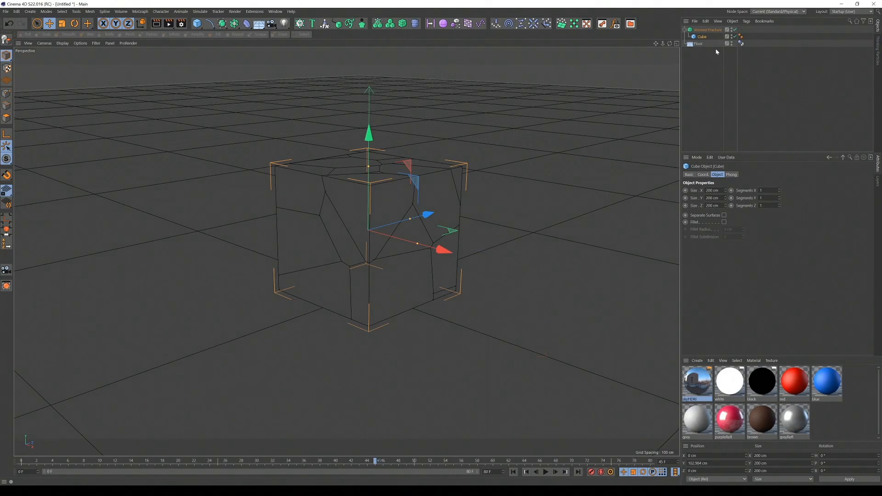
Step: Set the Voronoi Fracture point distribution amount and toggle high-quality distribution
left_click(707, 29)
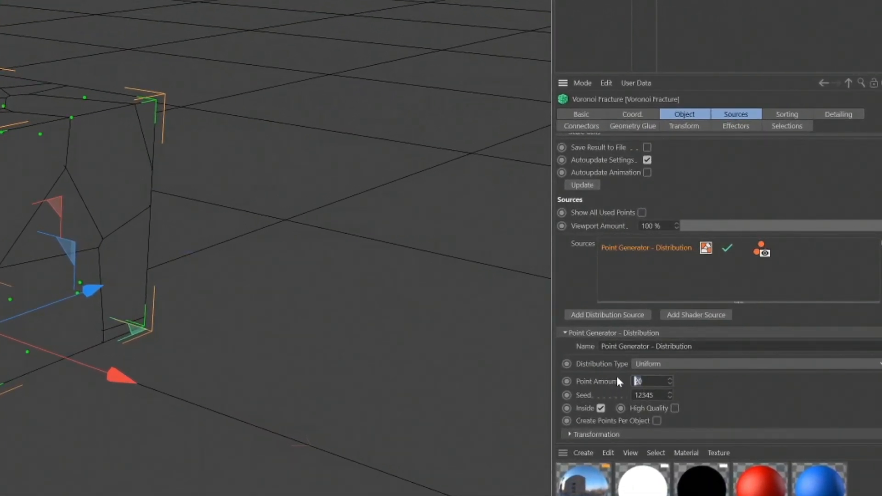
type("20")
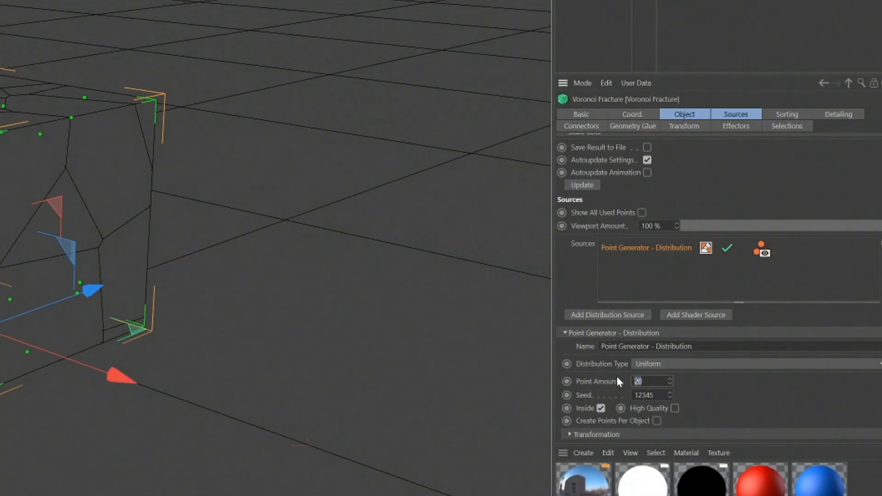
type("80")
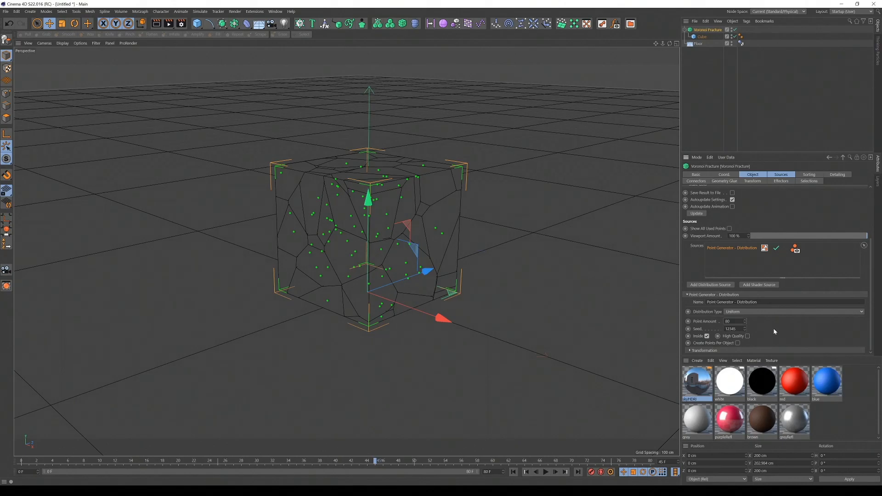
left_click(748, 336)
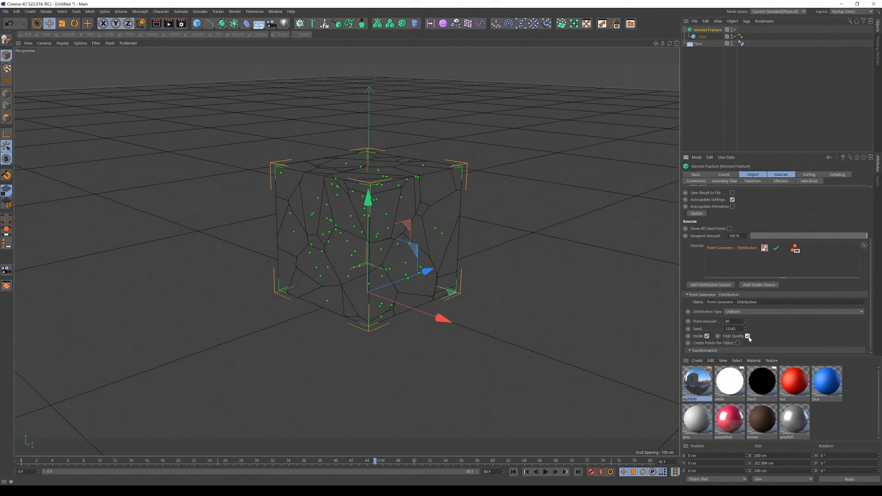
left_click(748, 336)
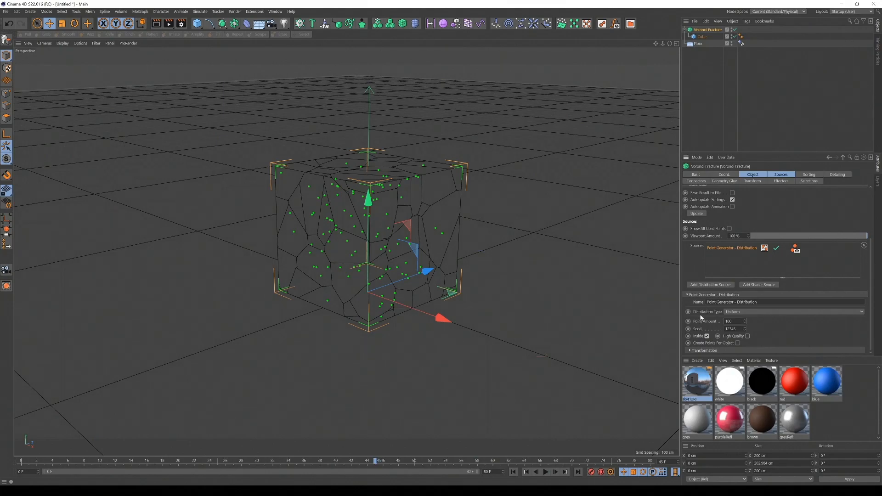
mouse_move(732, 99)
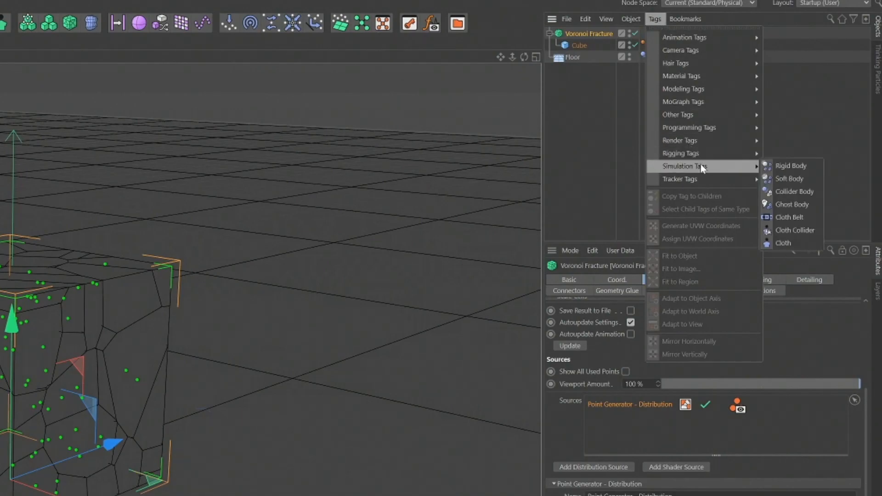
mouse_move(790, 165)
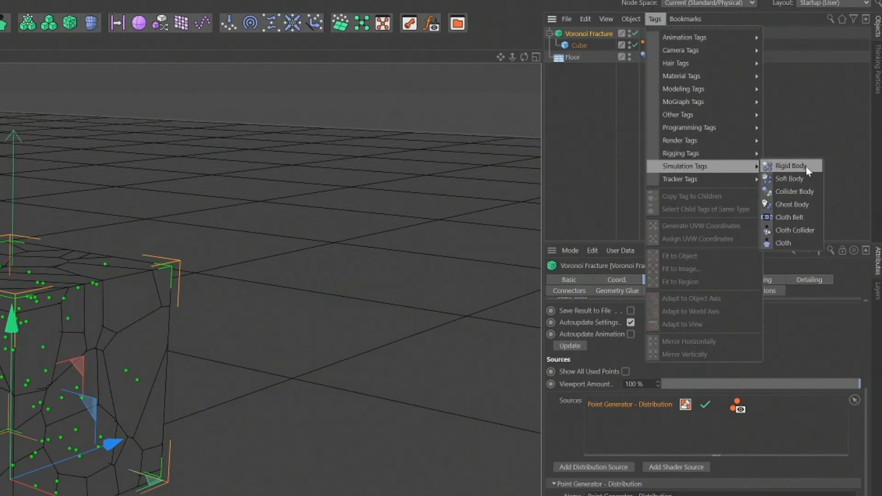
Step: Add a Rigid Body dynamics tag to the Voronoi Fracture object
left_click(789, 165)
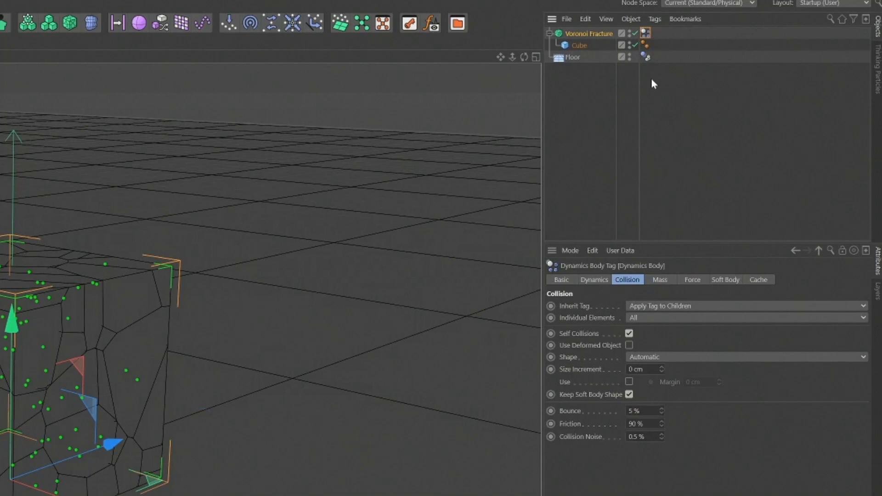
mouse_move(667, 351)
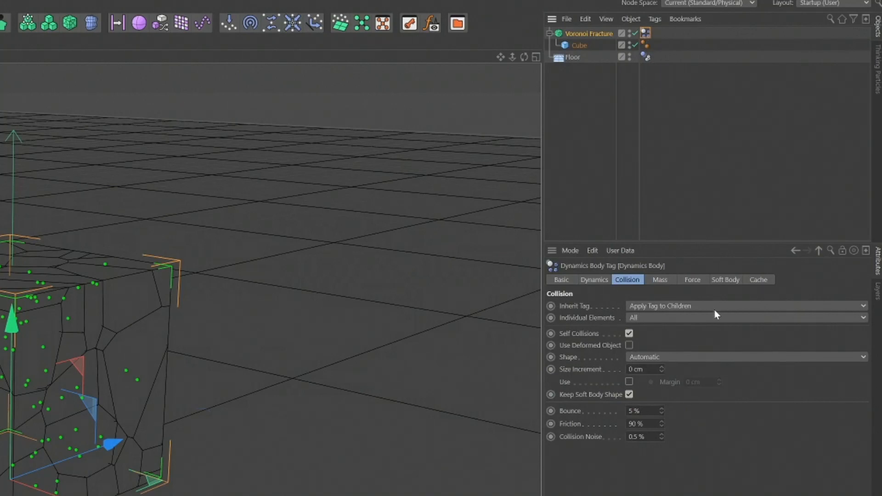
mouse_move(692, 363)
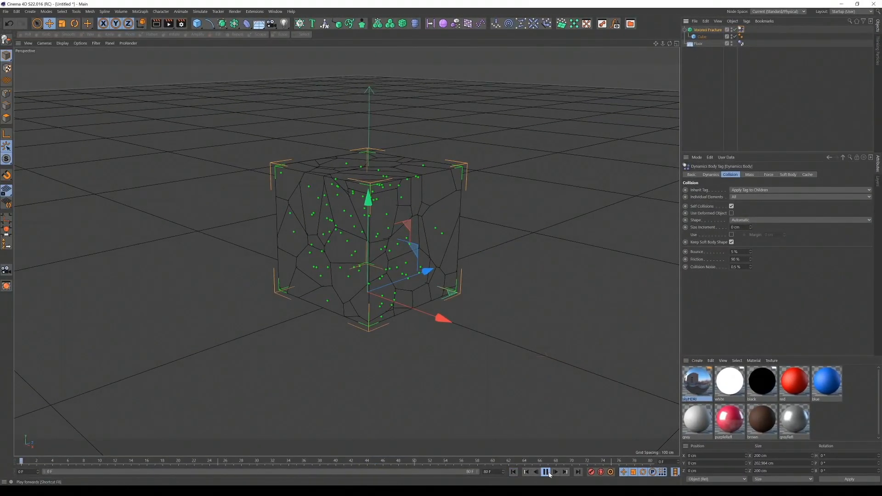
left_click(545, 472)
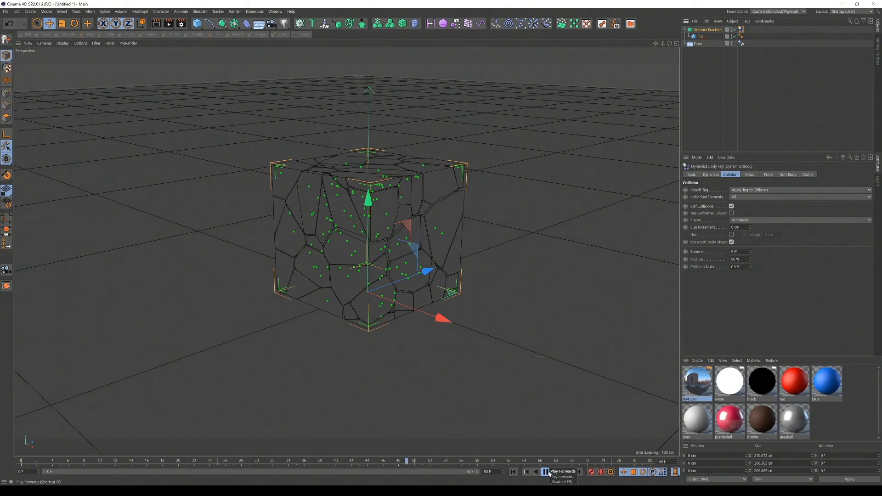
left_click(545, 472)
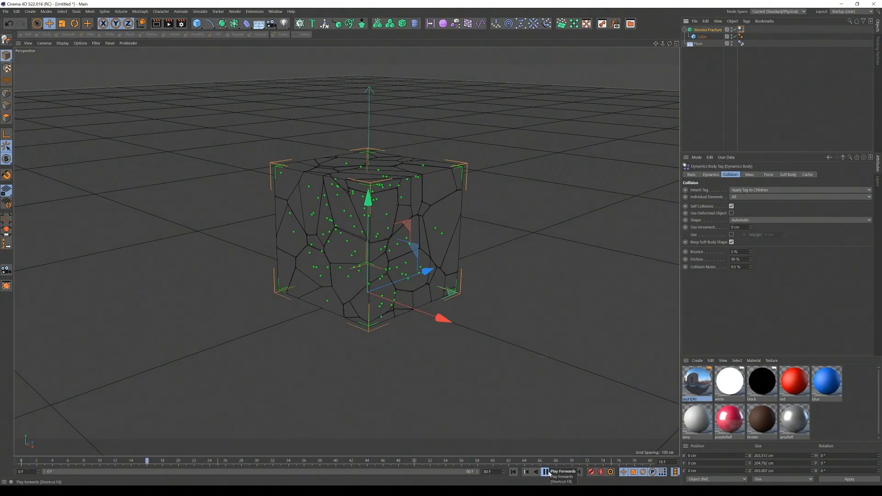
left_click(544, 472)
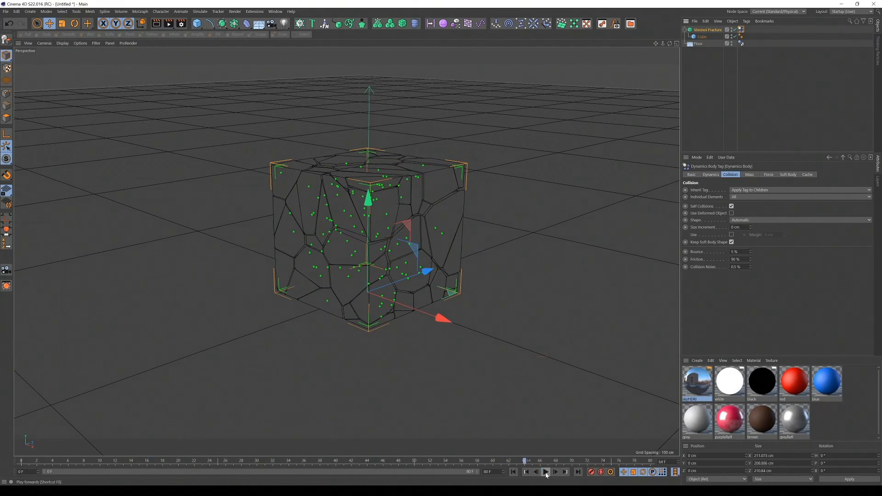
left_click(545, 472)
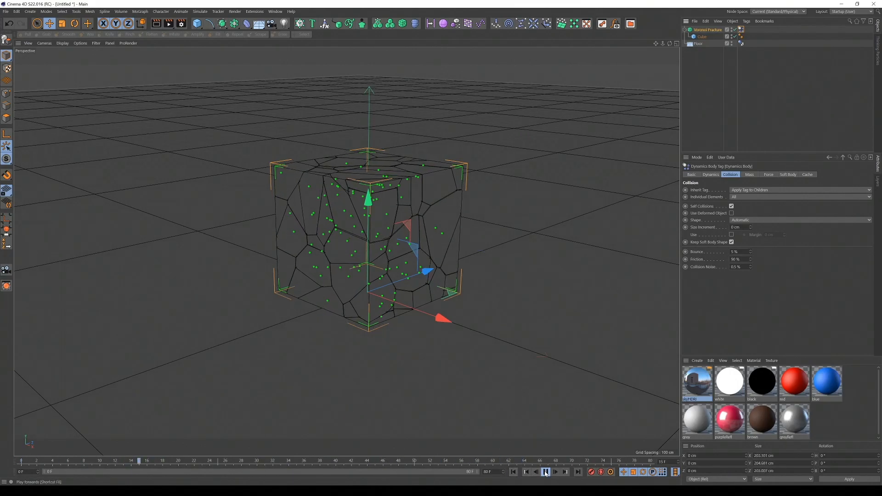
left_click(545, 471)
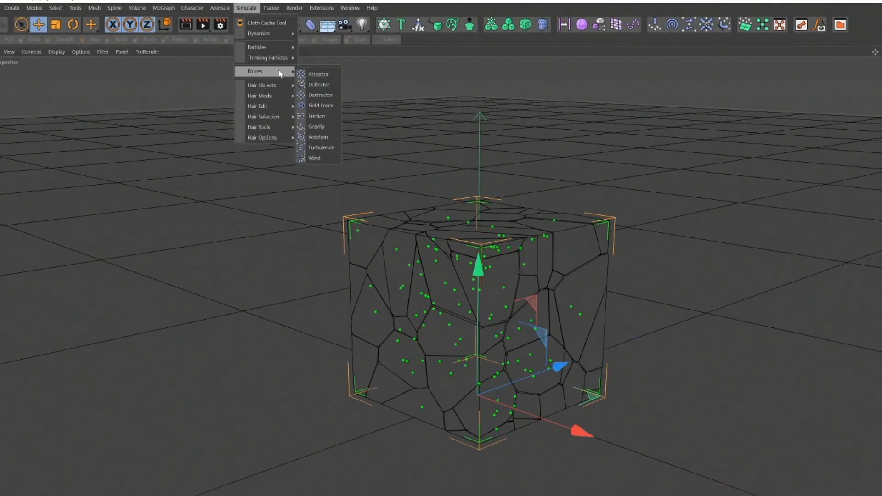
Step: Add a Gravity force at 2500 cm acceleration and replay the simulation from the start
left_click(318, 128)
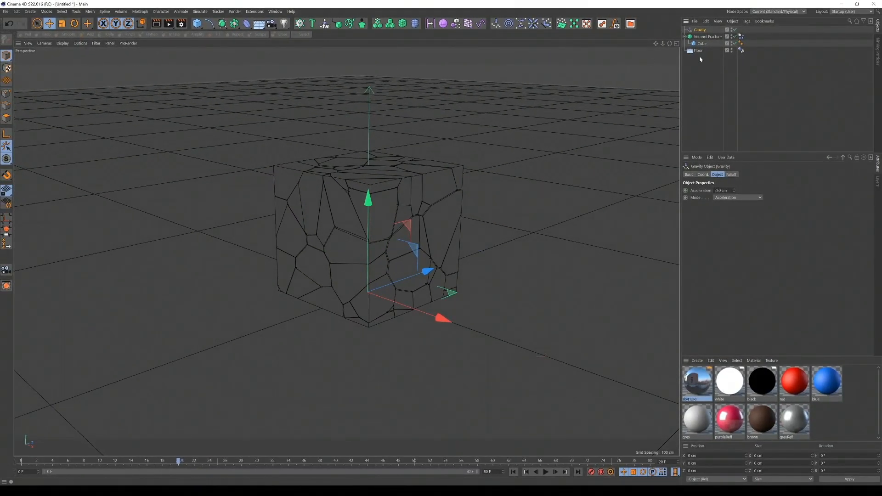
left_click(700, 30)
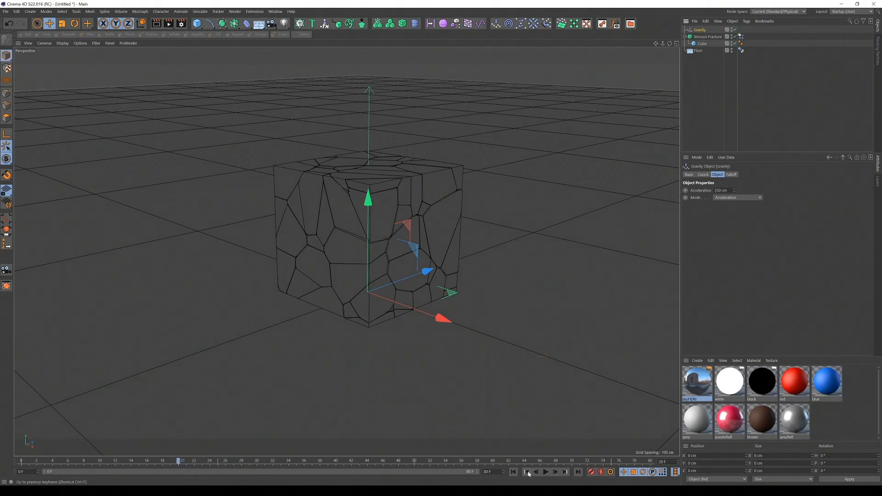
left_click(544, 471)
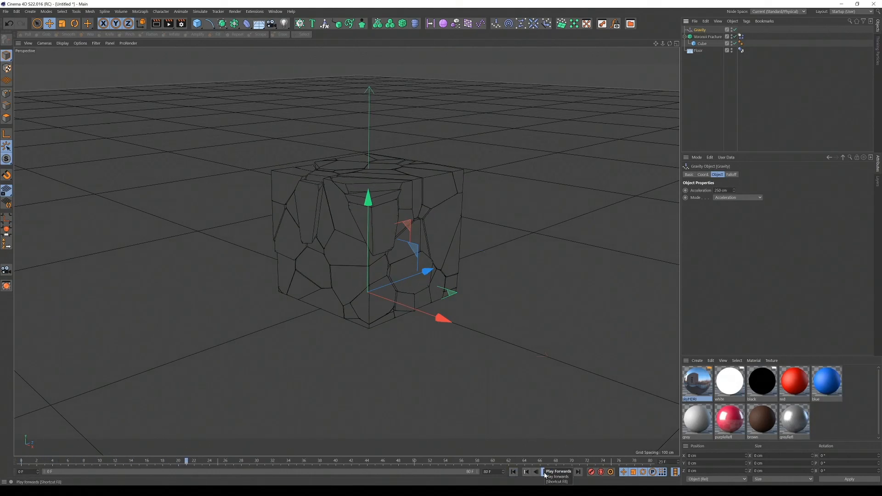
left_click(543, 471)
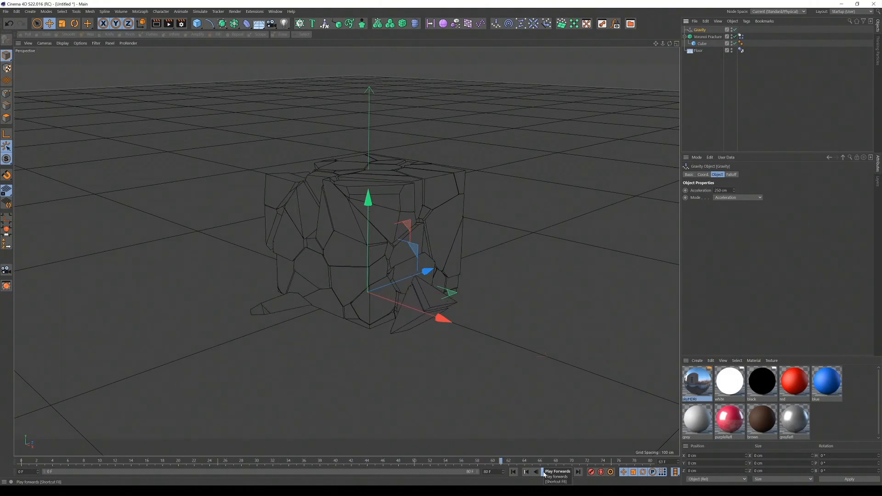
left_click(544, 472)
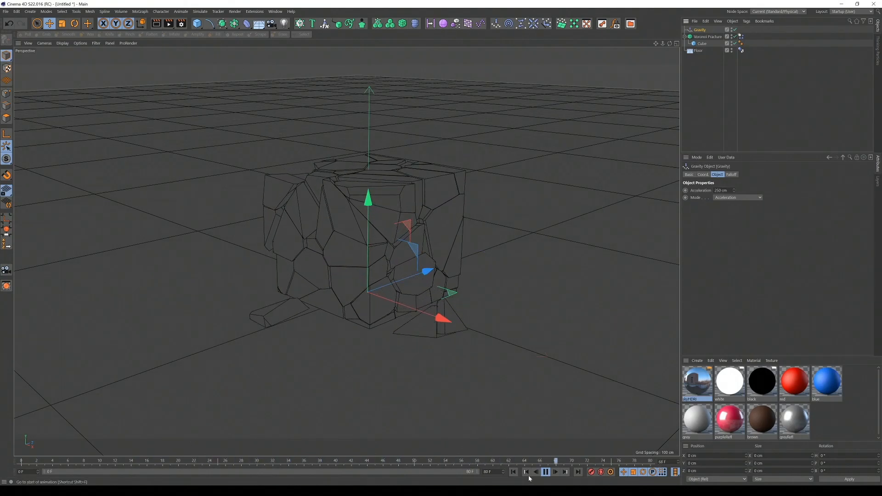
left_click(544, 472)
type("2500")
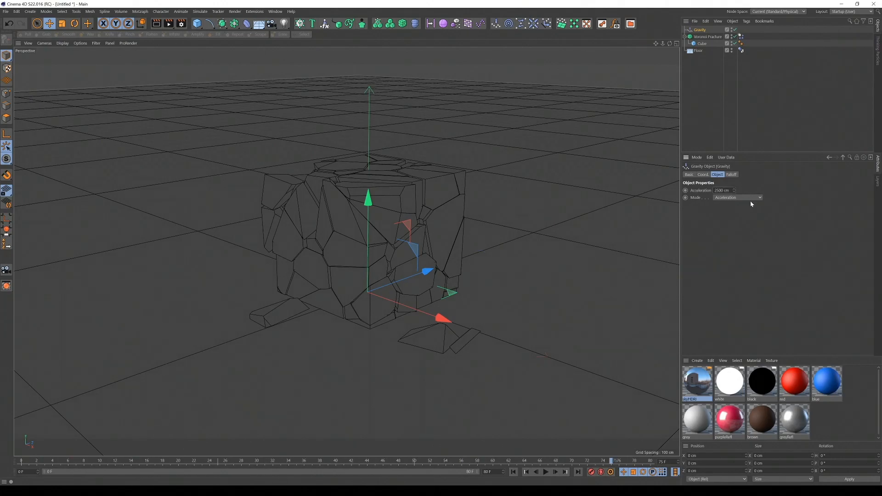
left_click(545, 472)
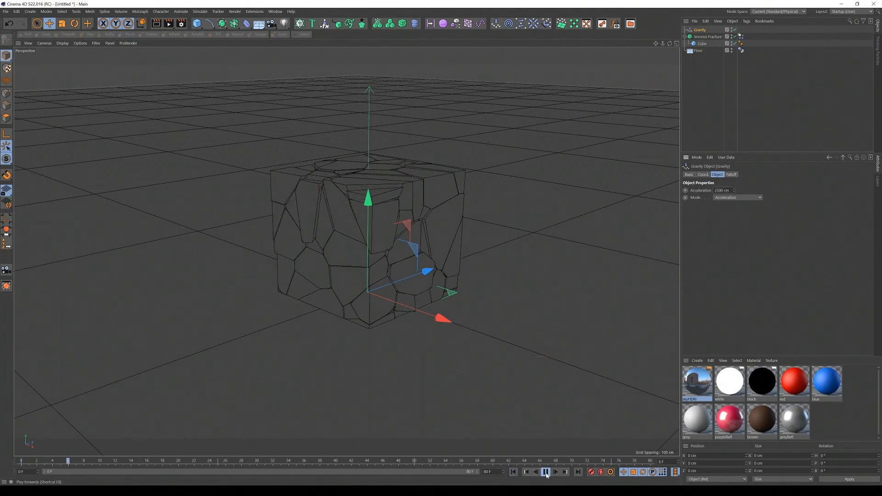
left_click(544, 472)
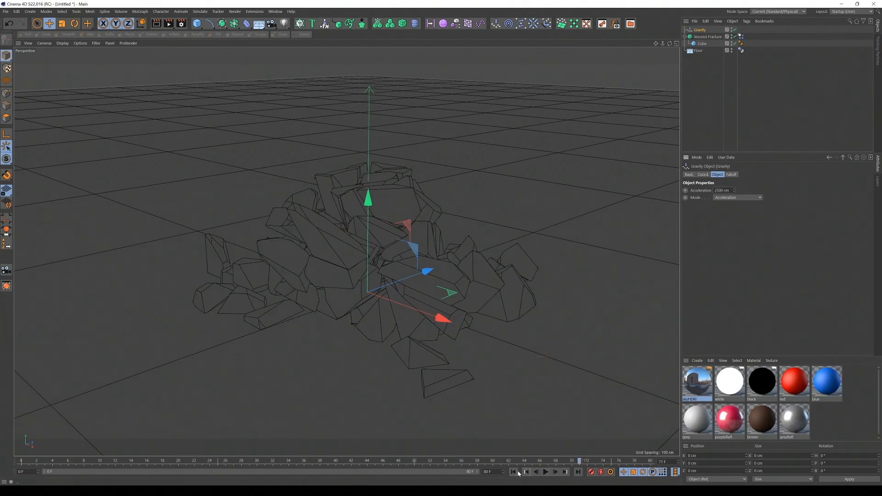
Step: Set the shards' collision friction to 95%, bounce 3% and collision noise 0.1%
left_click(545, 472)
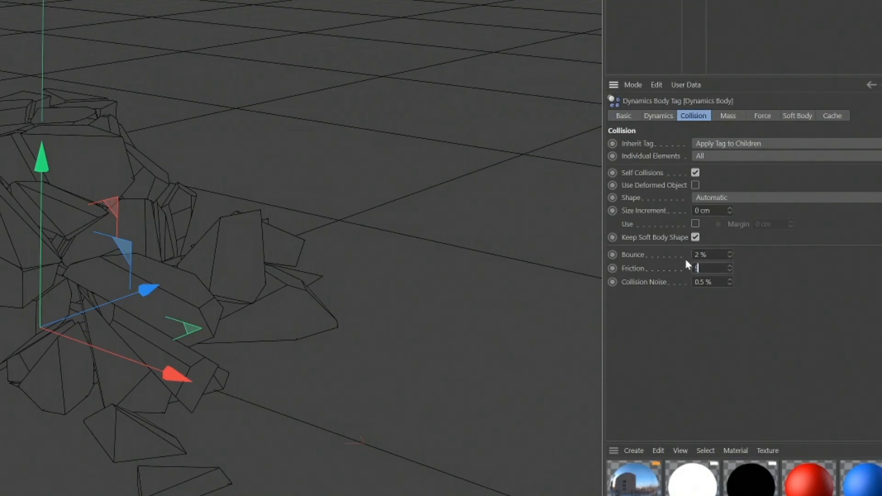
type("95 %")
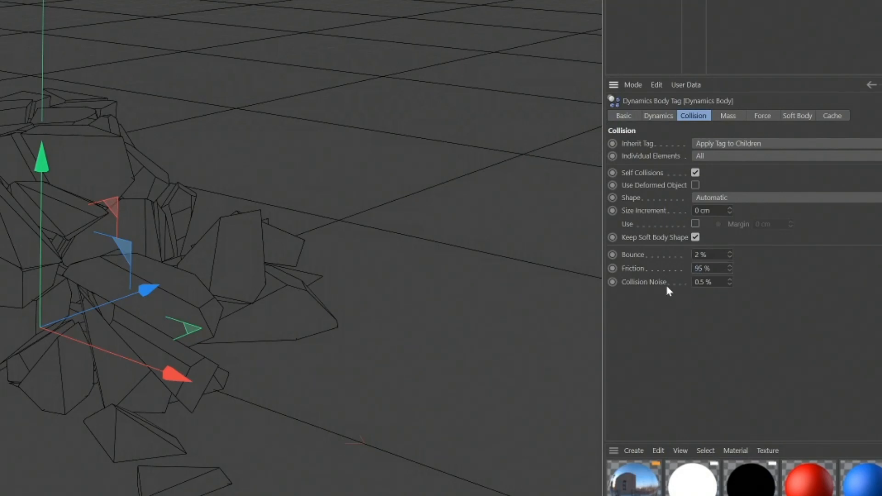
left_click(712, 282)
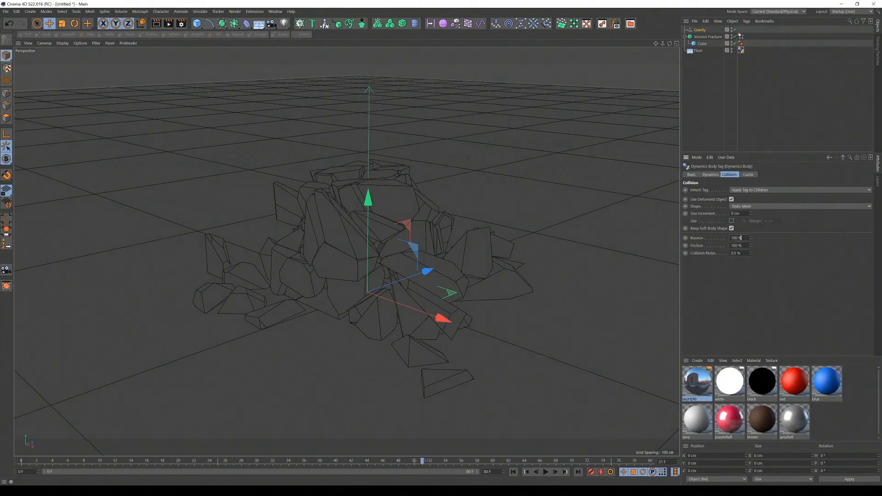
type("3 %")
left_click(740, 246)
type("96")
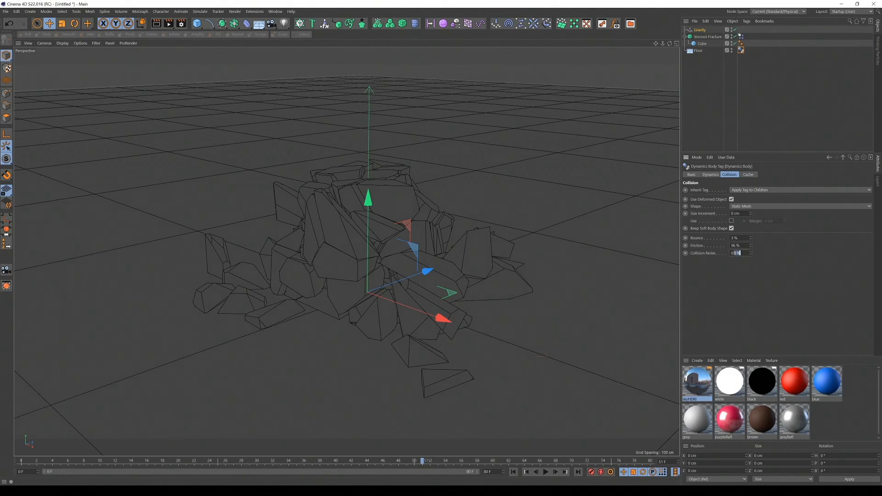
type("0.1")
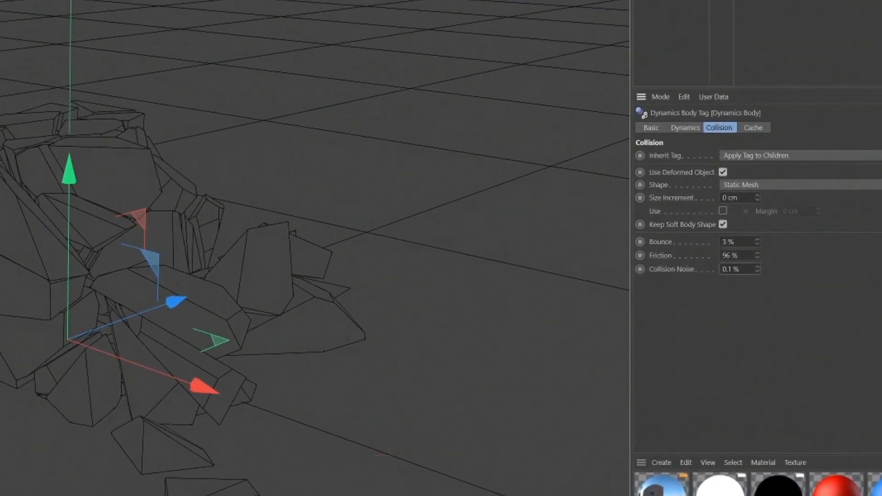
Step: In Project Settings Dynamics Expert, raise the Error Threshold from 1% to 5%
left_click(25, 15)
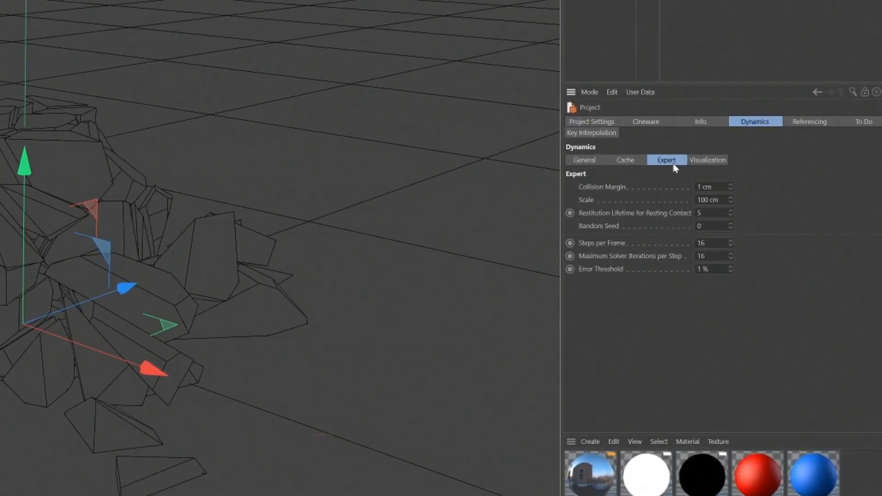
mouse_move(611, 246)
type("5")
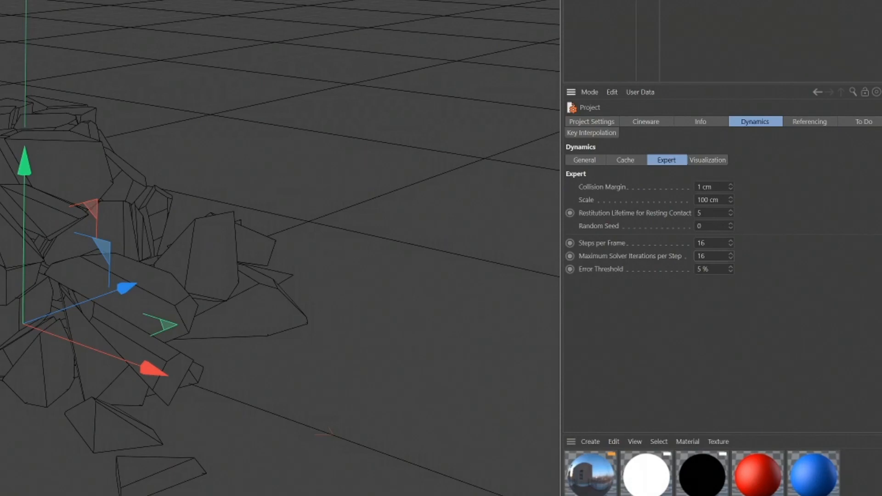
left_click(712, 256)
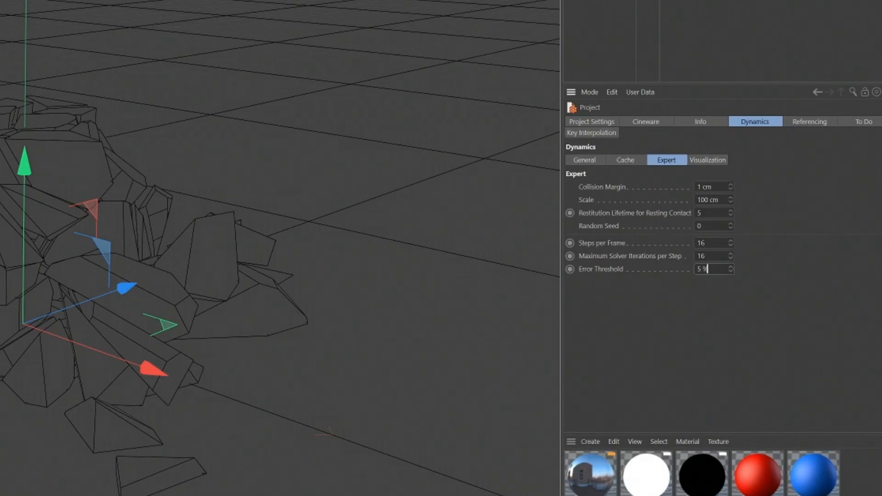
mouse_move(609, 280)
type("1")
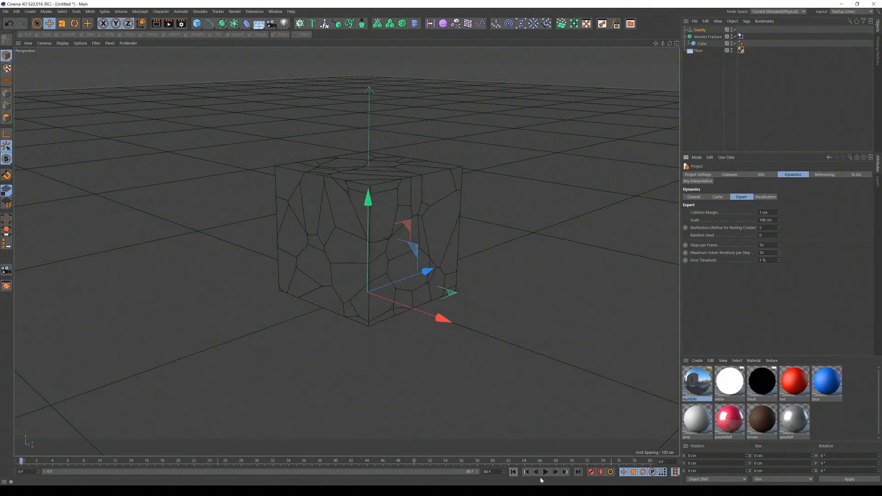
Step: Rewind and replay the shatter repeatedly to compare low versus high dynamics precision
left_click(545, 472)
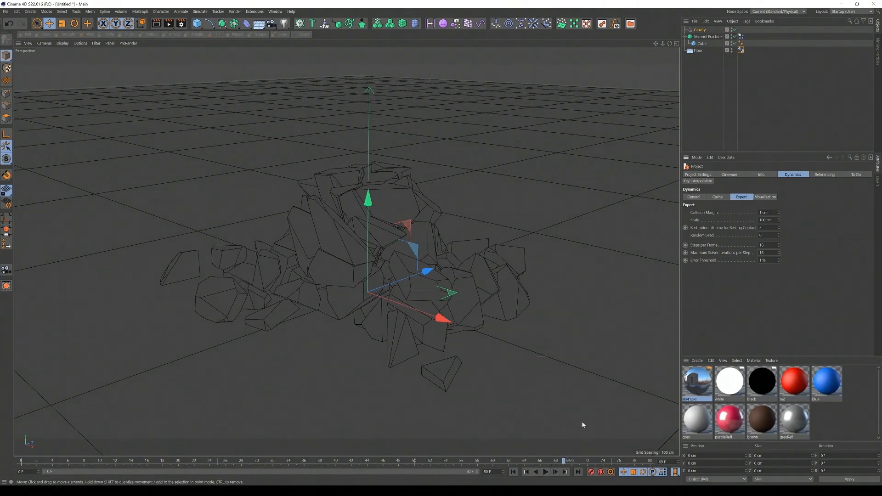
mouse_move(684, 323)
type("20")
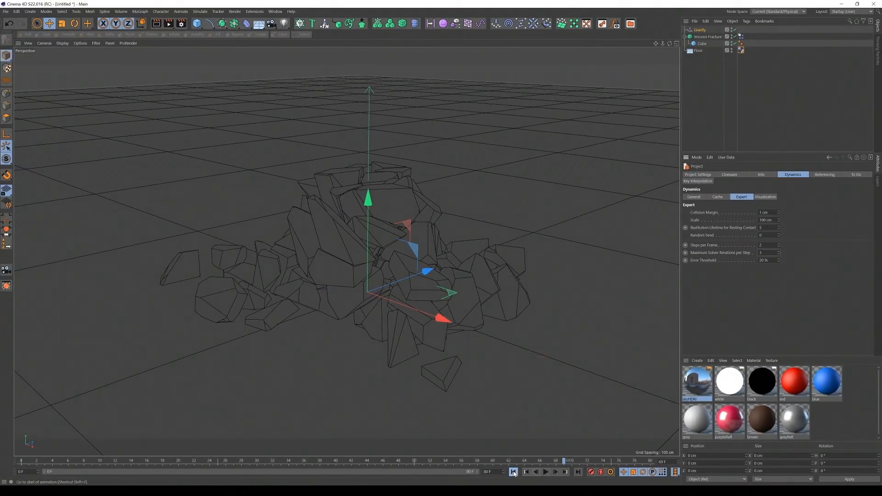
left_click(544, 472)
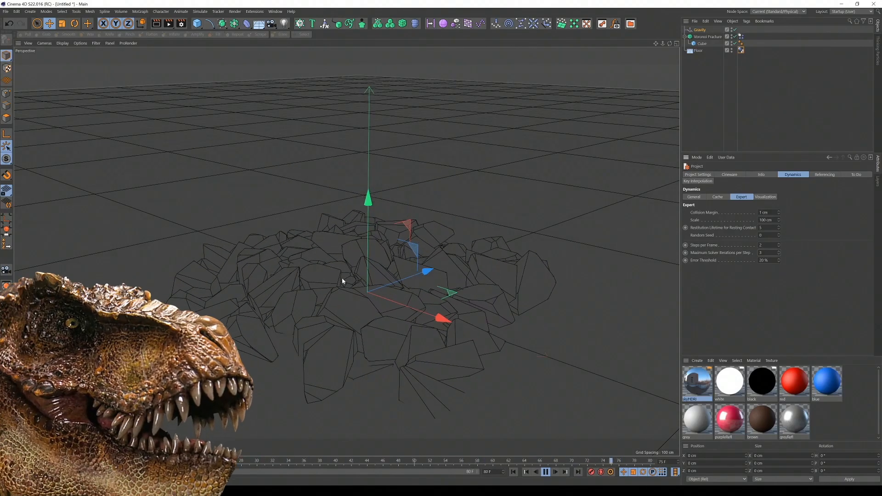
left_click(544, 472)
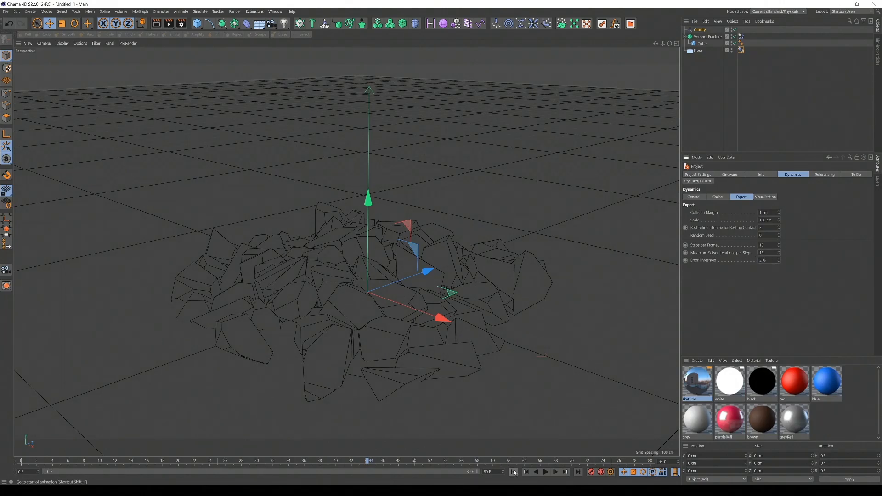
left_click(544, 472)
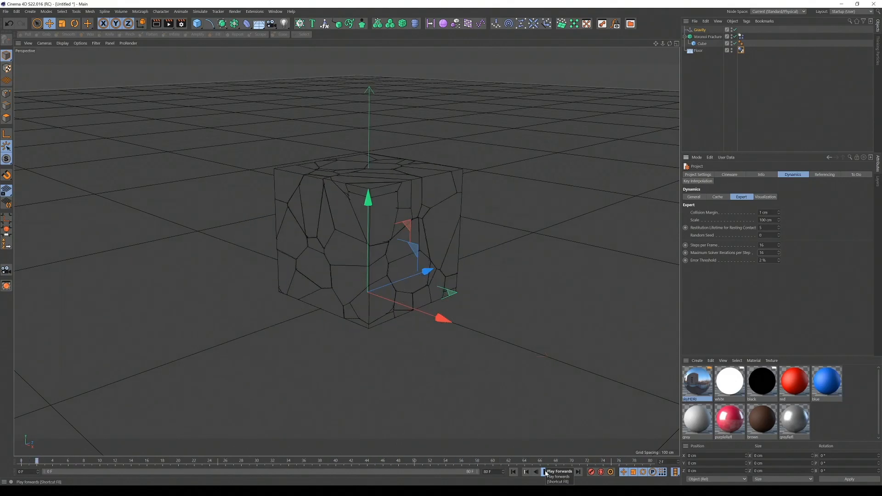
left_click(542, 472)
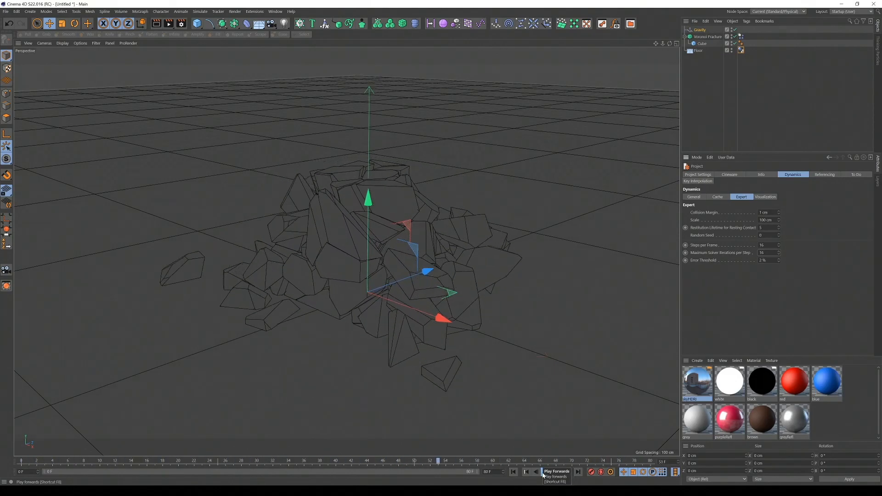
left_click(542, 471)
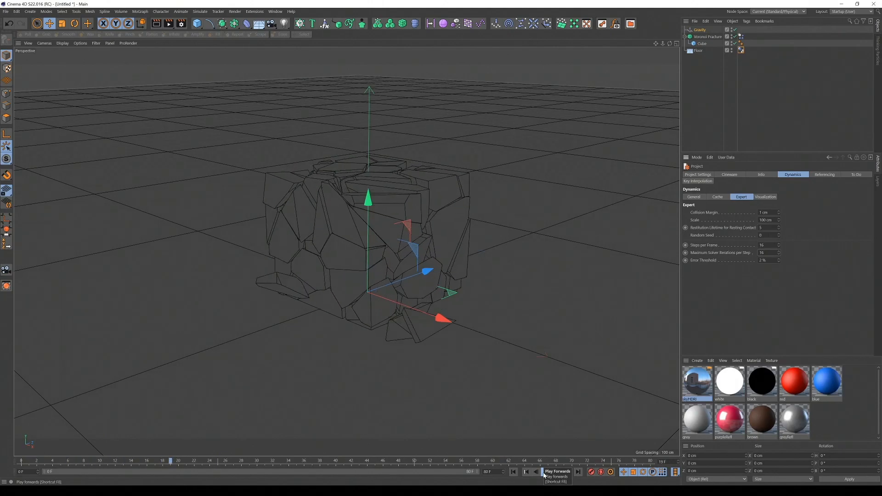
left_click(544, 472)
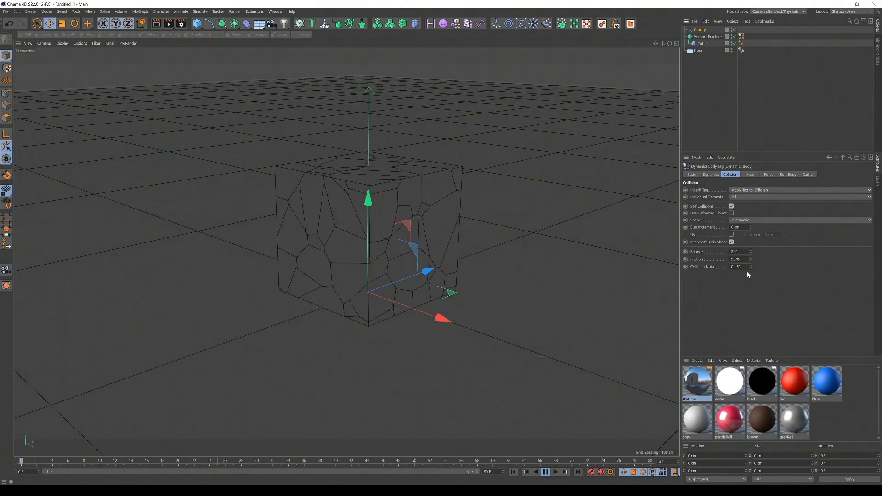
Step: Select the shards' Dynamics Body tag, switch collision to Moving Mesh, and replay the fall
left_click(544, 472)
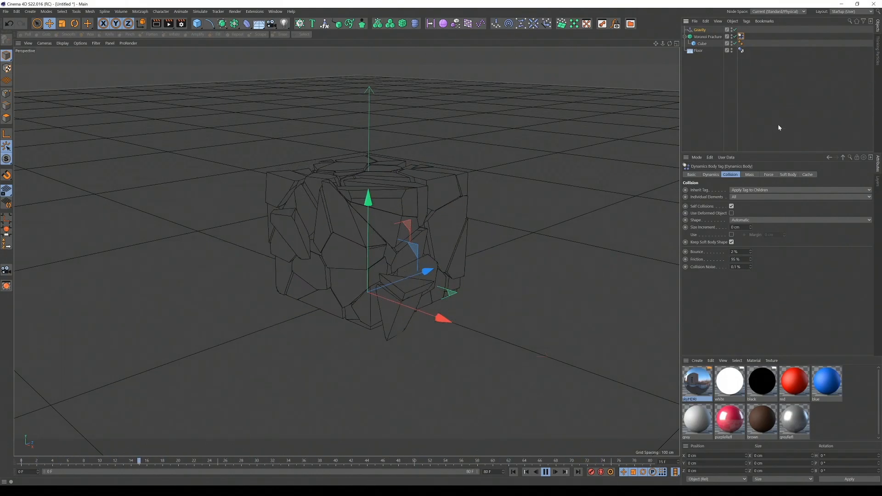
left_click(544, 472)
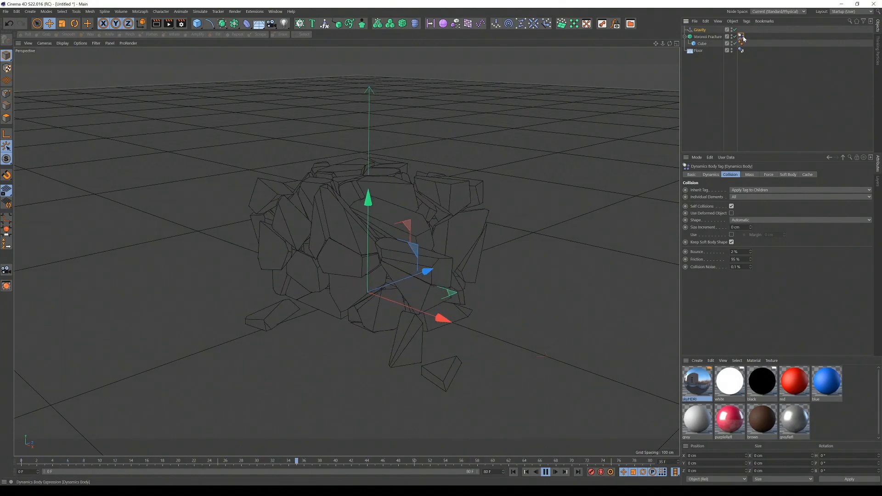
left_click(799, 220)
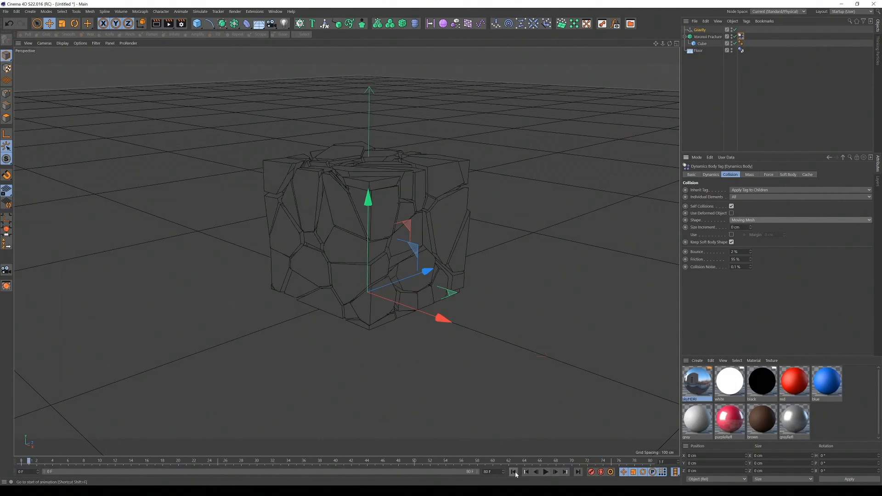
left_click(544, 472)
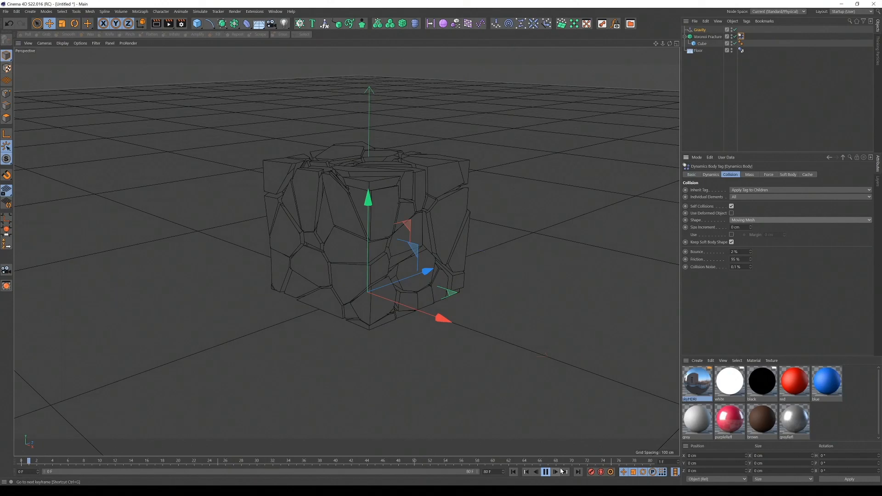
left_click(556, 471)
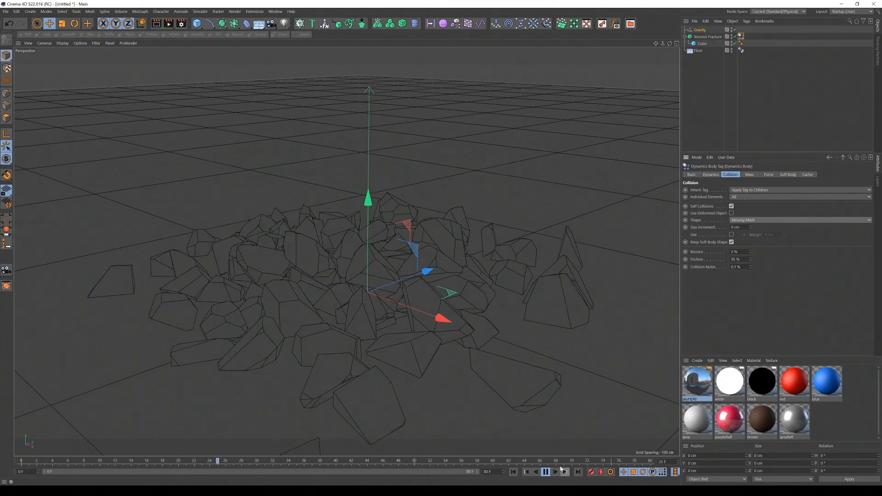
left_click(799, 220)
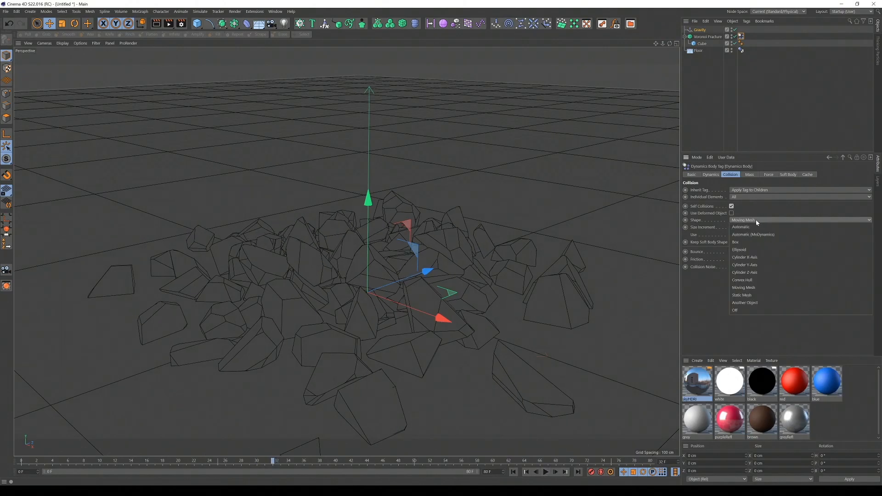
mouse_move(757, 287)
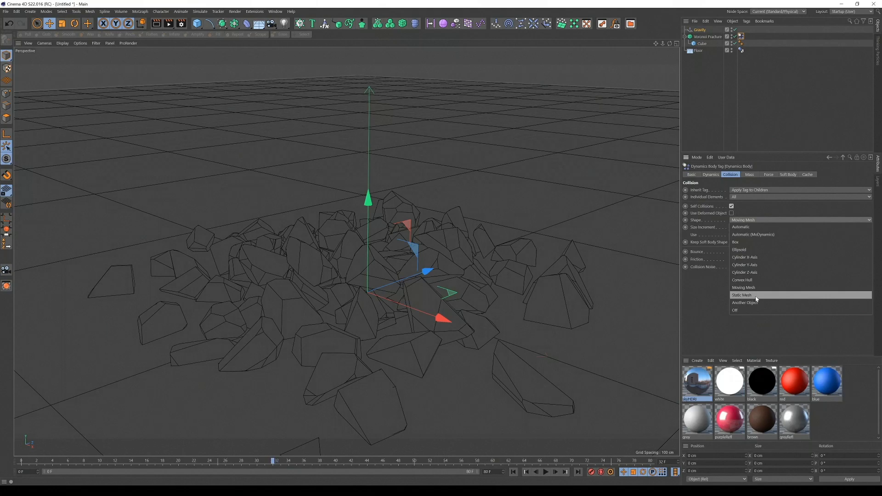
mouse_move(755, 303)
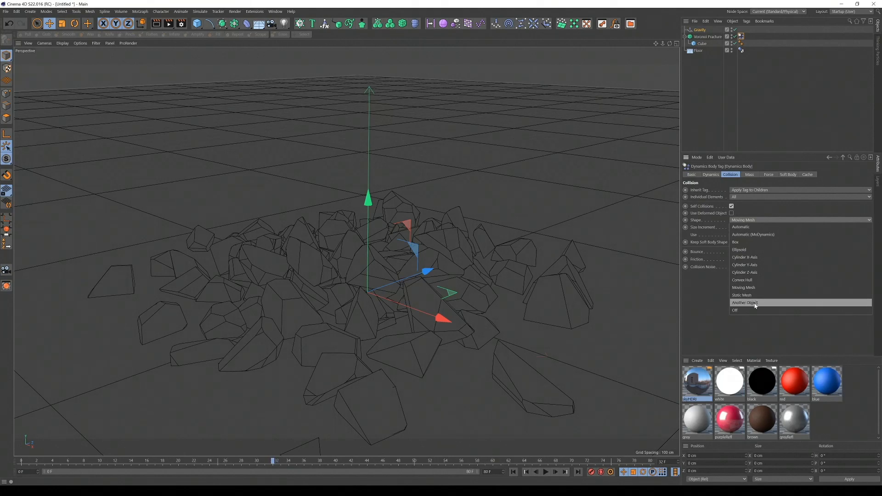
mouse_move(743, 310)
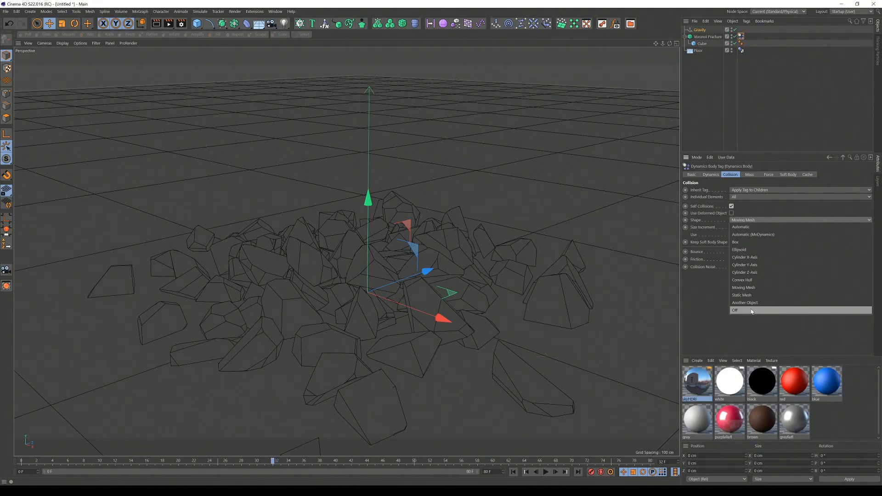
mouse_move(744, 302)
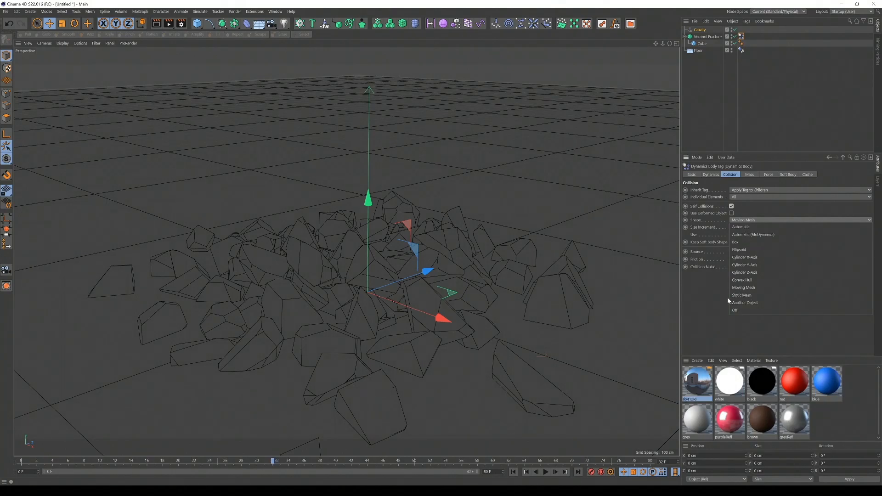